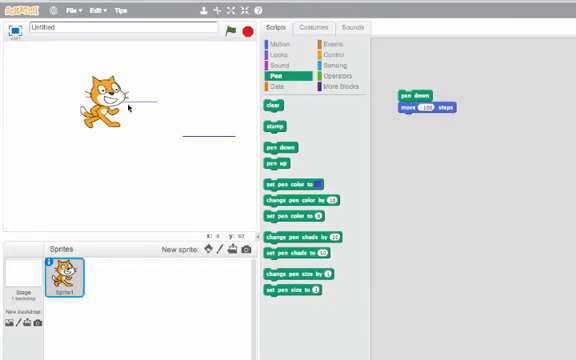
- Drag the cat sprite lower on the stage
left_click_drag(95, 95, 55, 130)
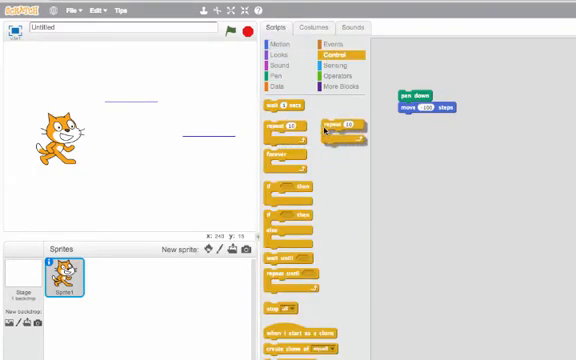
left_click_drag(345, 122, 415, 107)
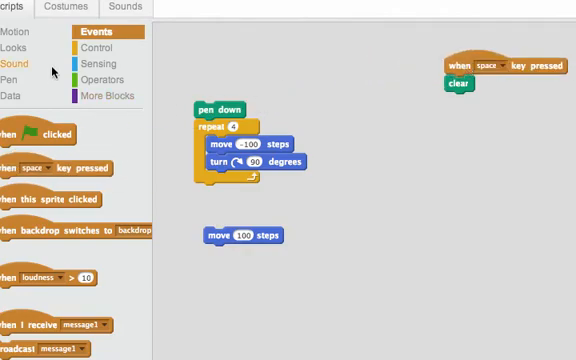
- Switch block category and set the go-to block's y coordinate to 0
left_click(13, 92)
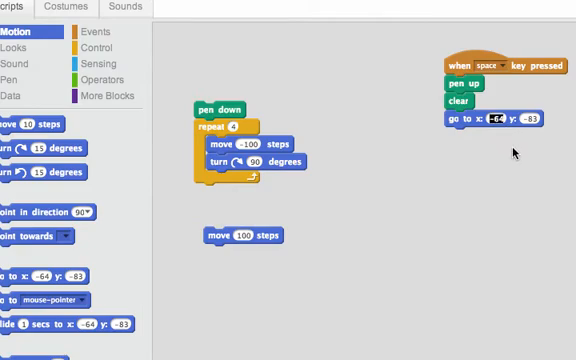
left_click(505, 124)
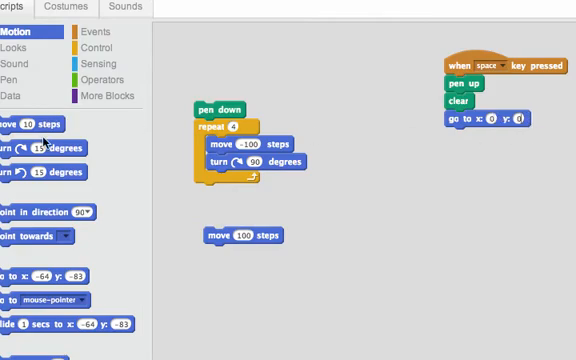